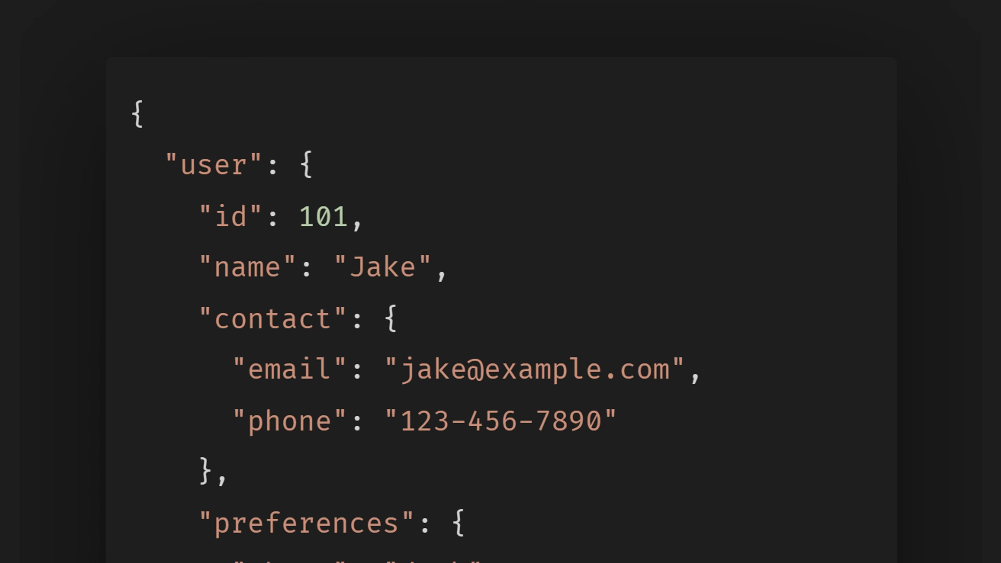
{"action": "scroll", "scroll_direction": "down", "scroll_amount": 3}
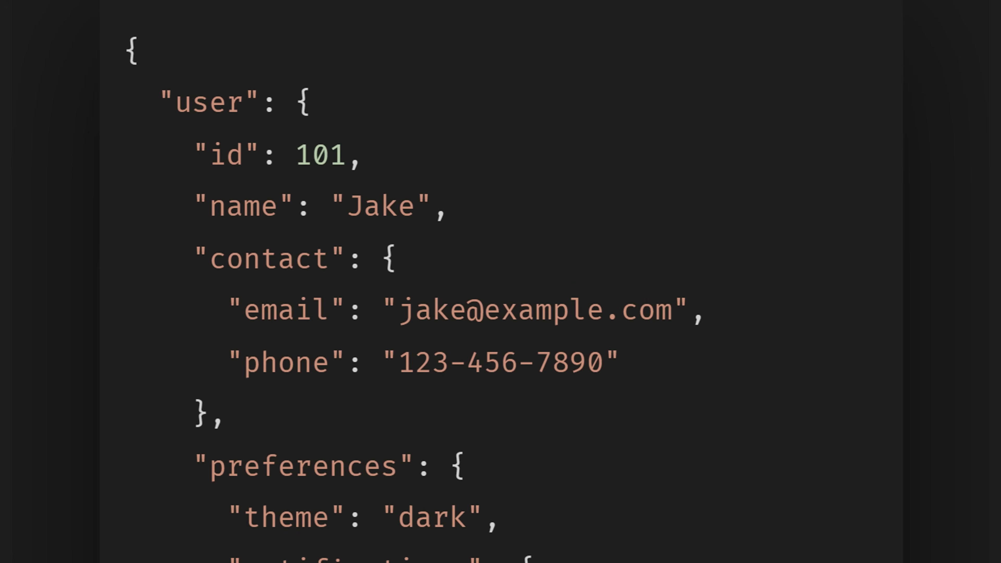
{"action": "scroll", "scroll_direction": "down", "scroll_amount": 3}
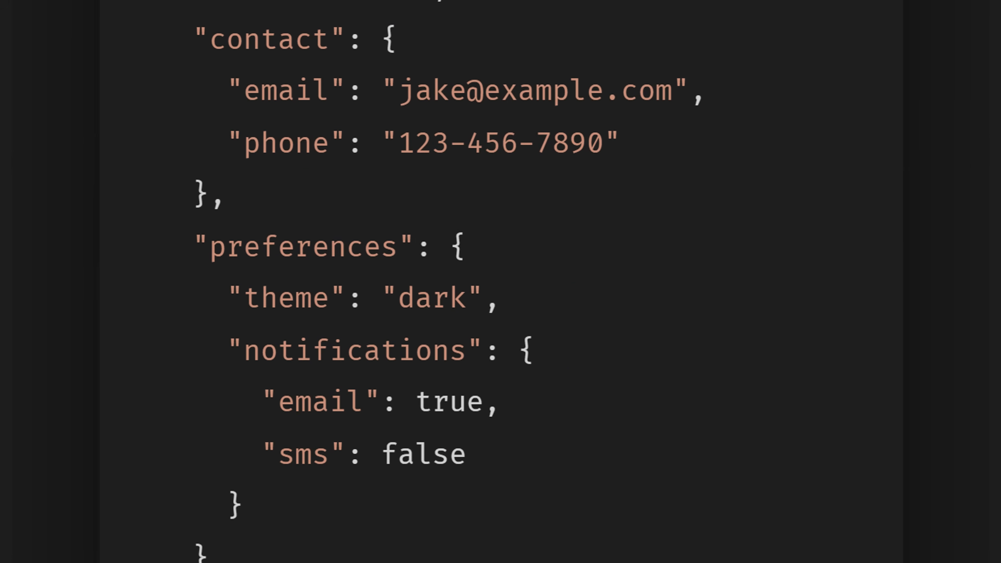